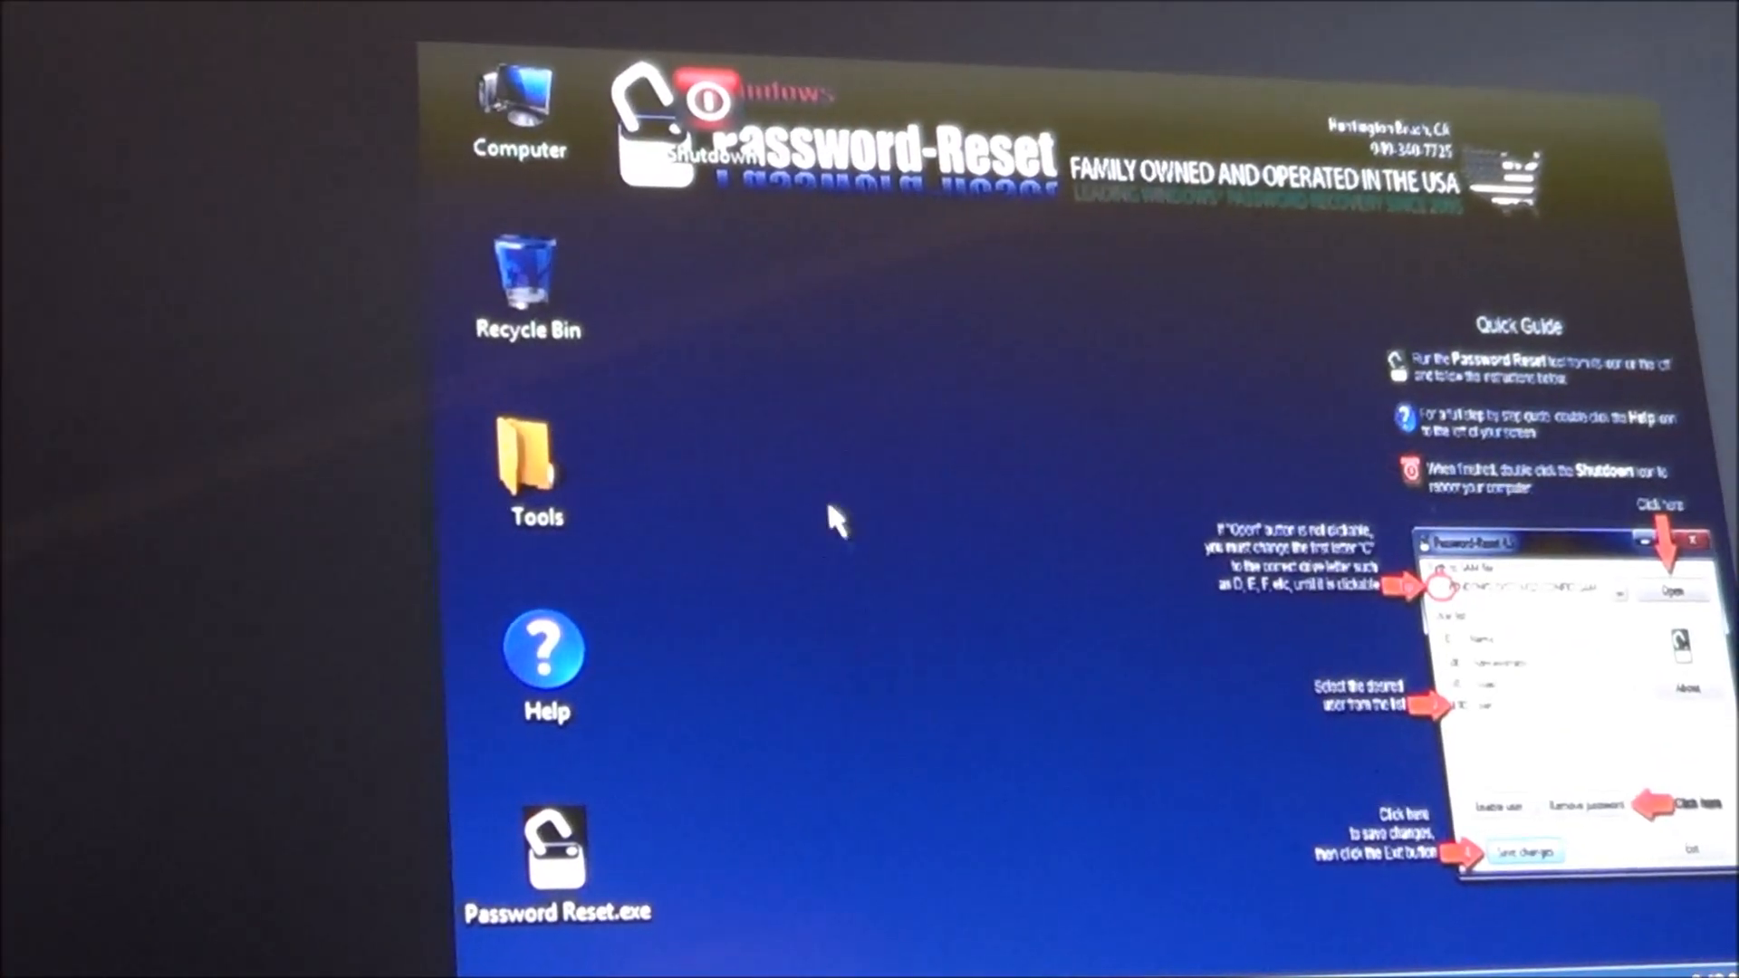
Raise the screen resolution from 800 × 600 to 1280 × 800 and keep the changes
right_click(835, 522)
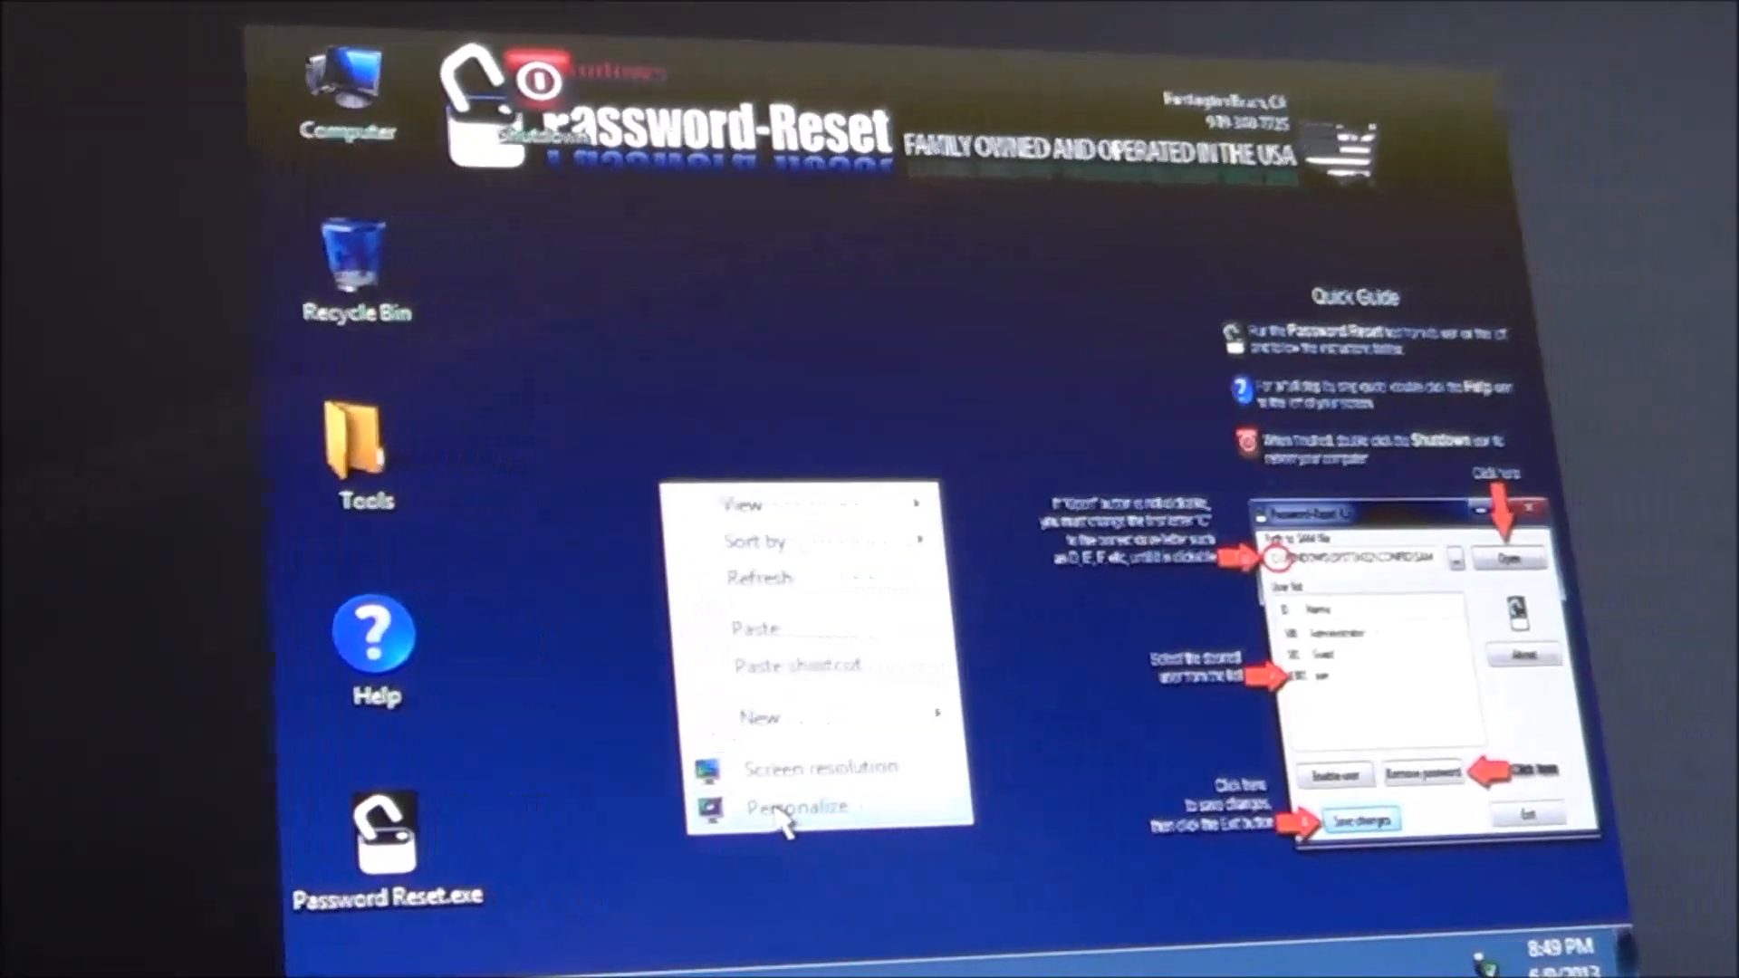
click(795, 806)
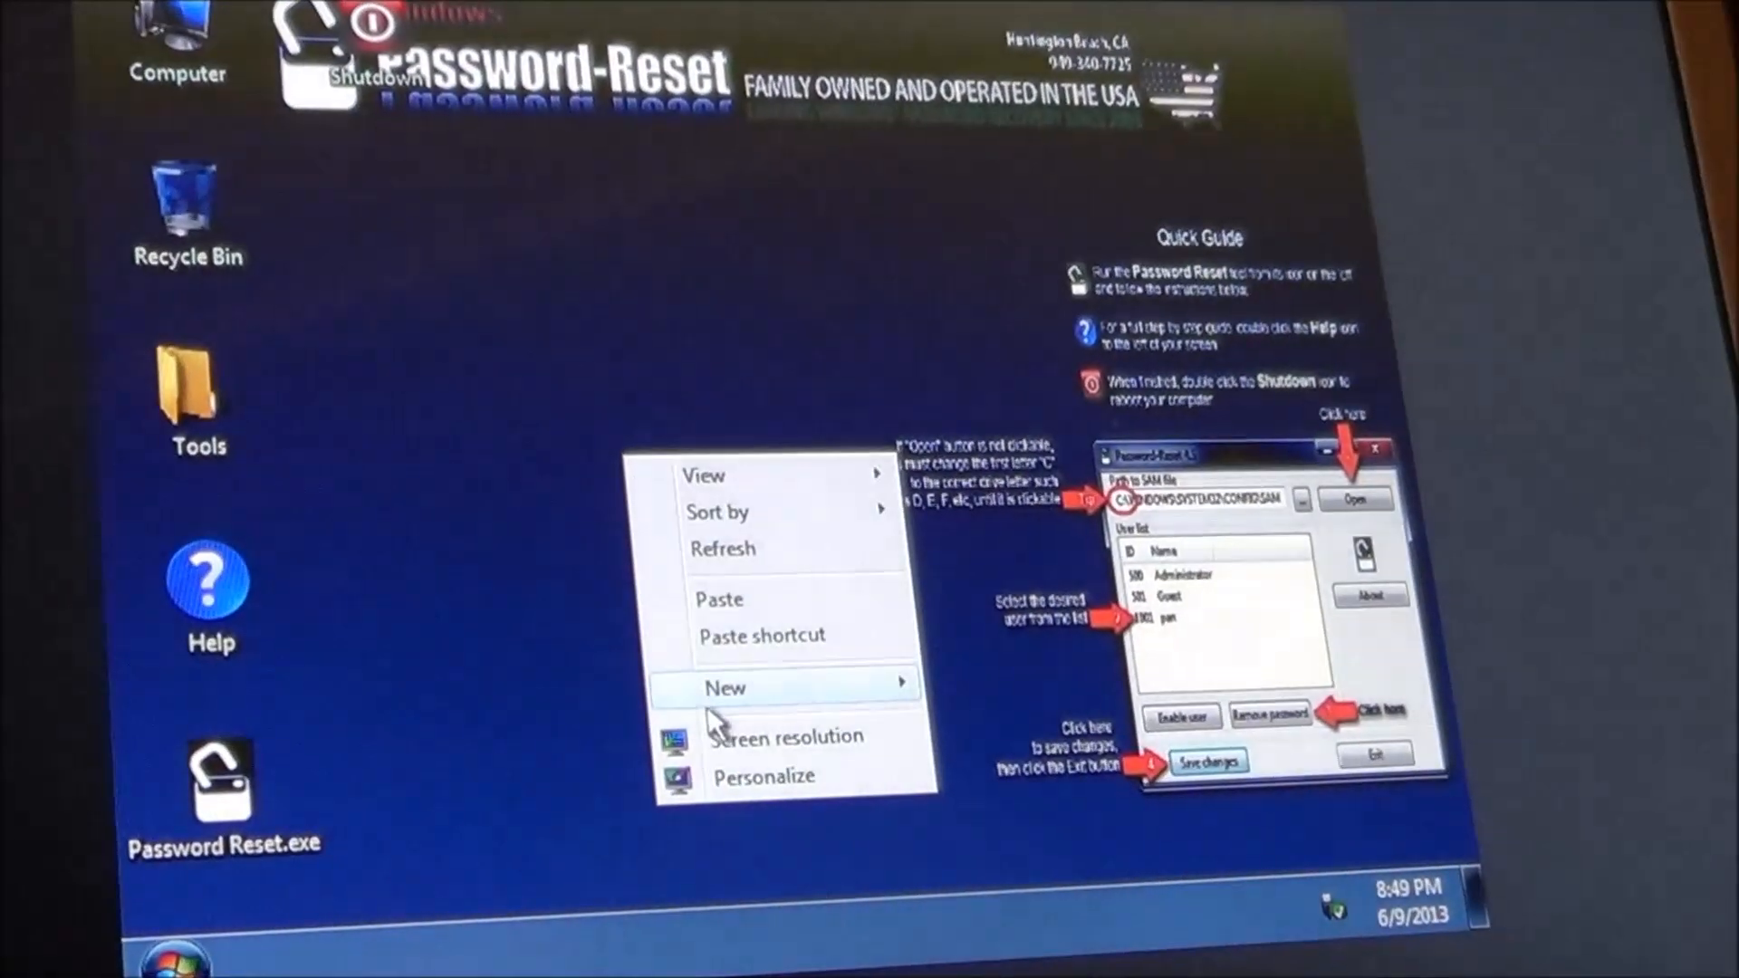
click(786, 737)
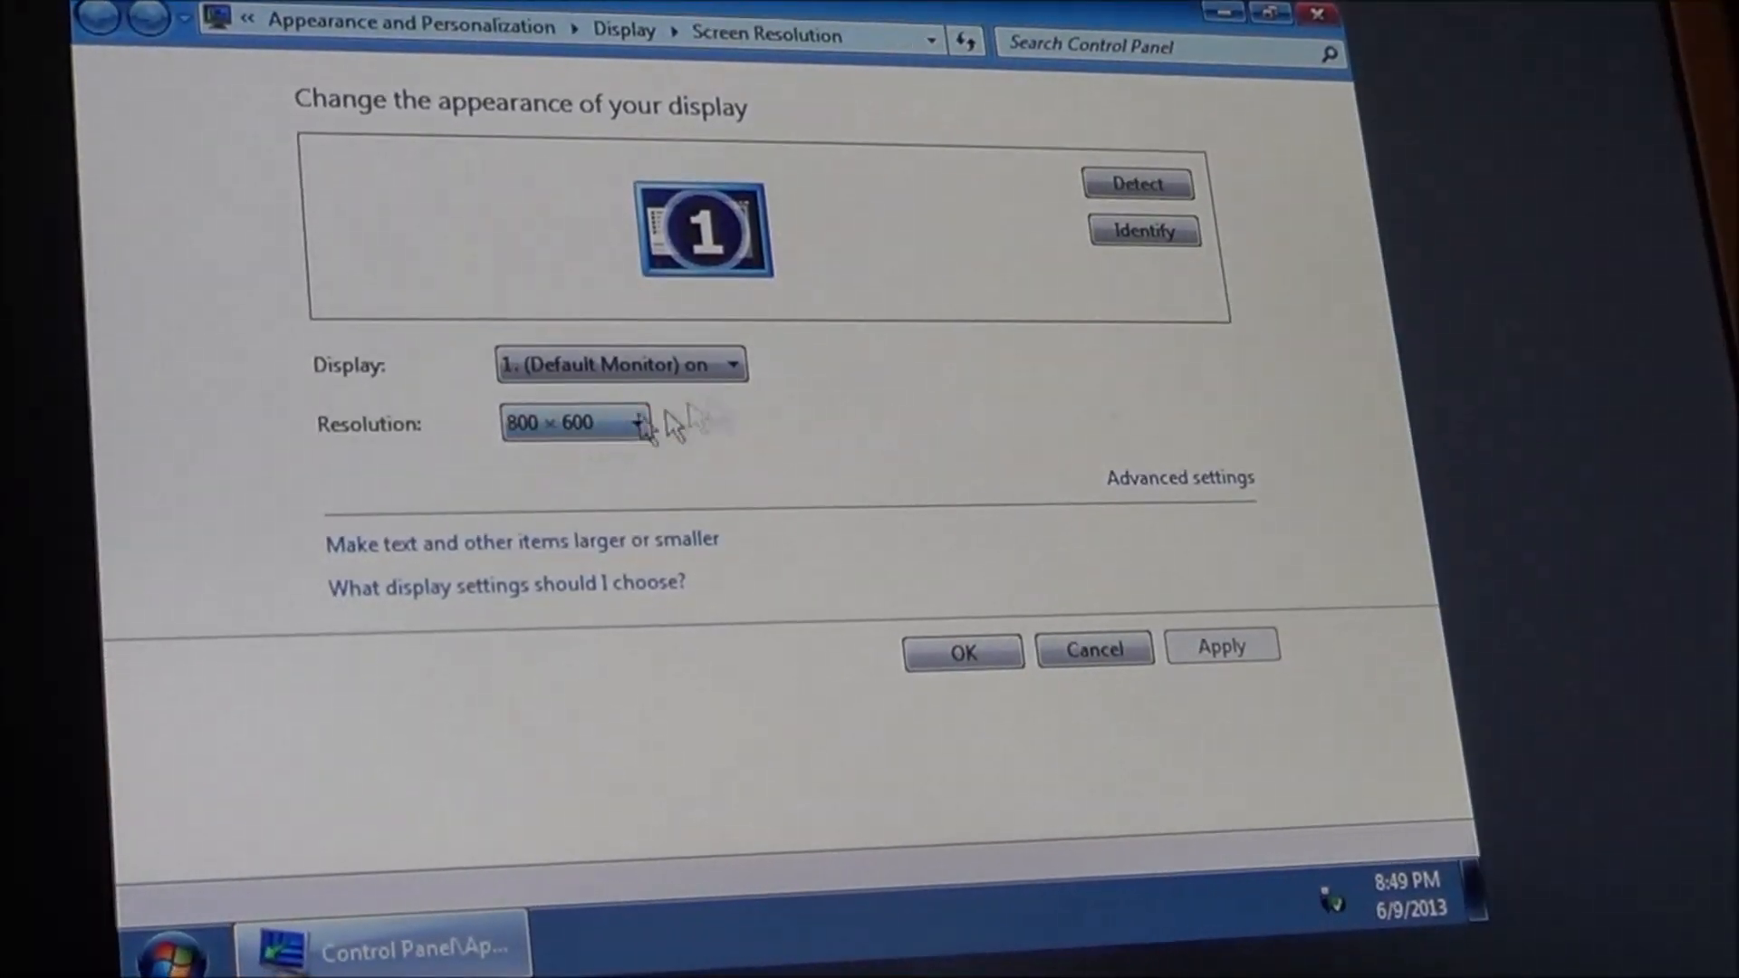
click(635, 422)
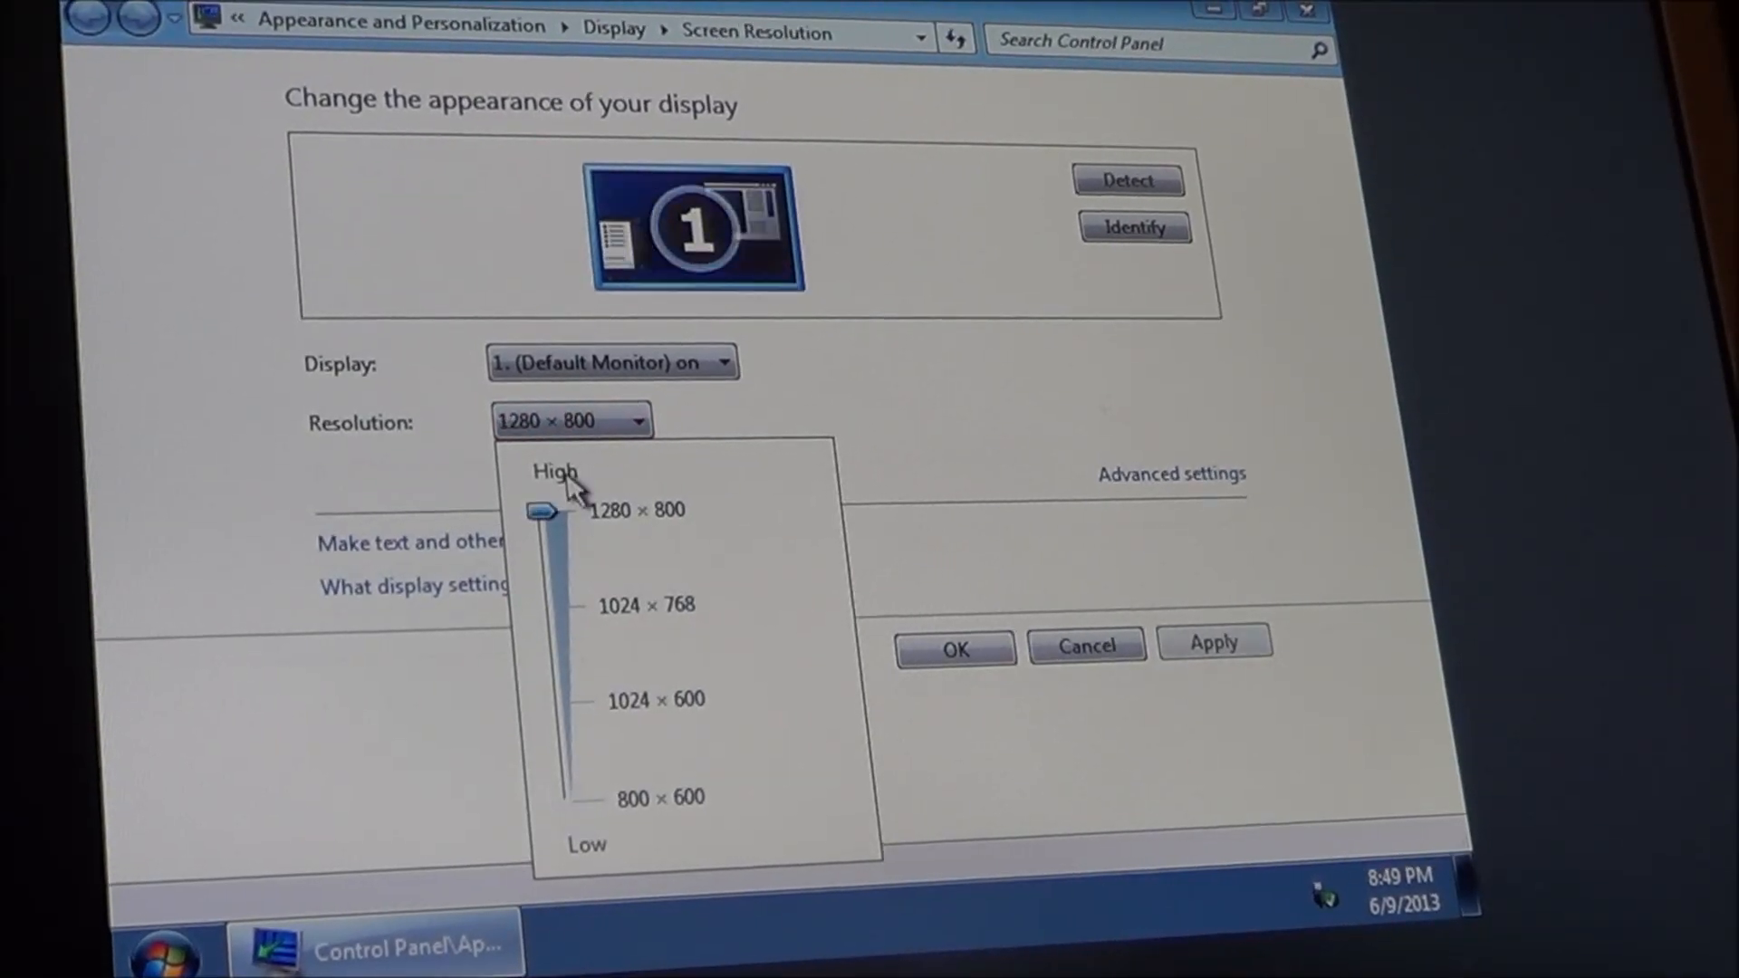
click(637, 511)
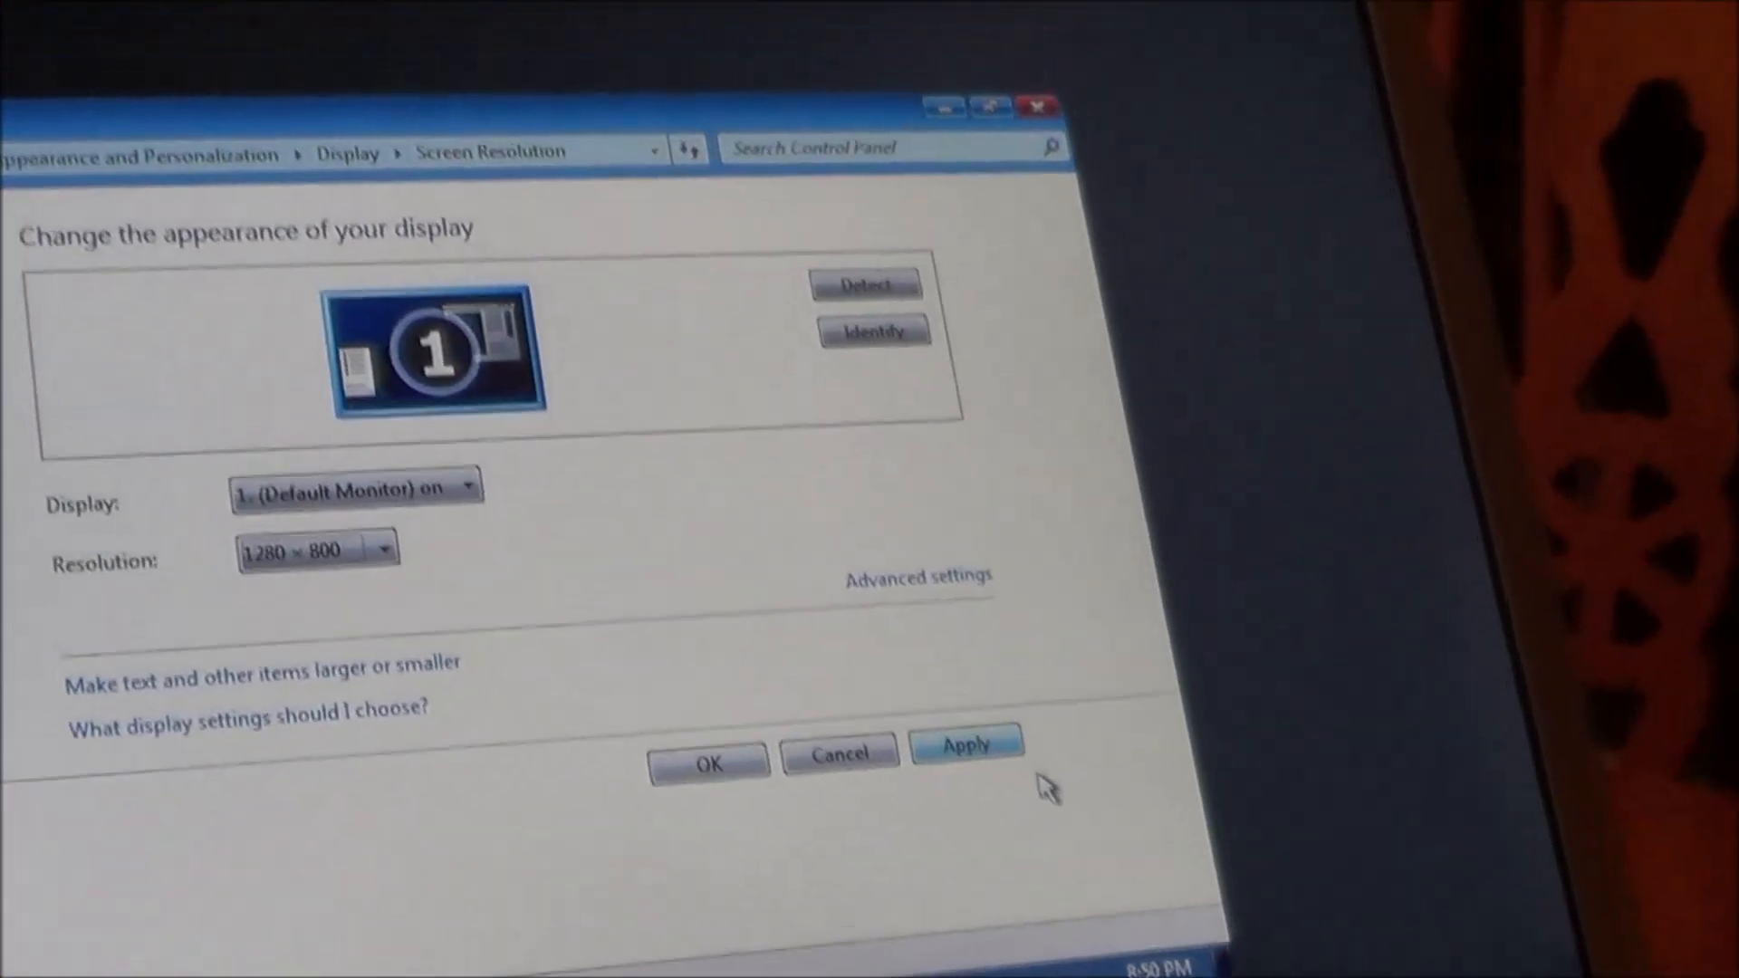
click(965, 744)
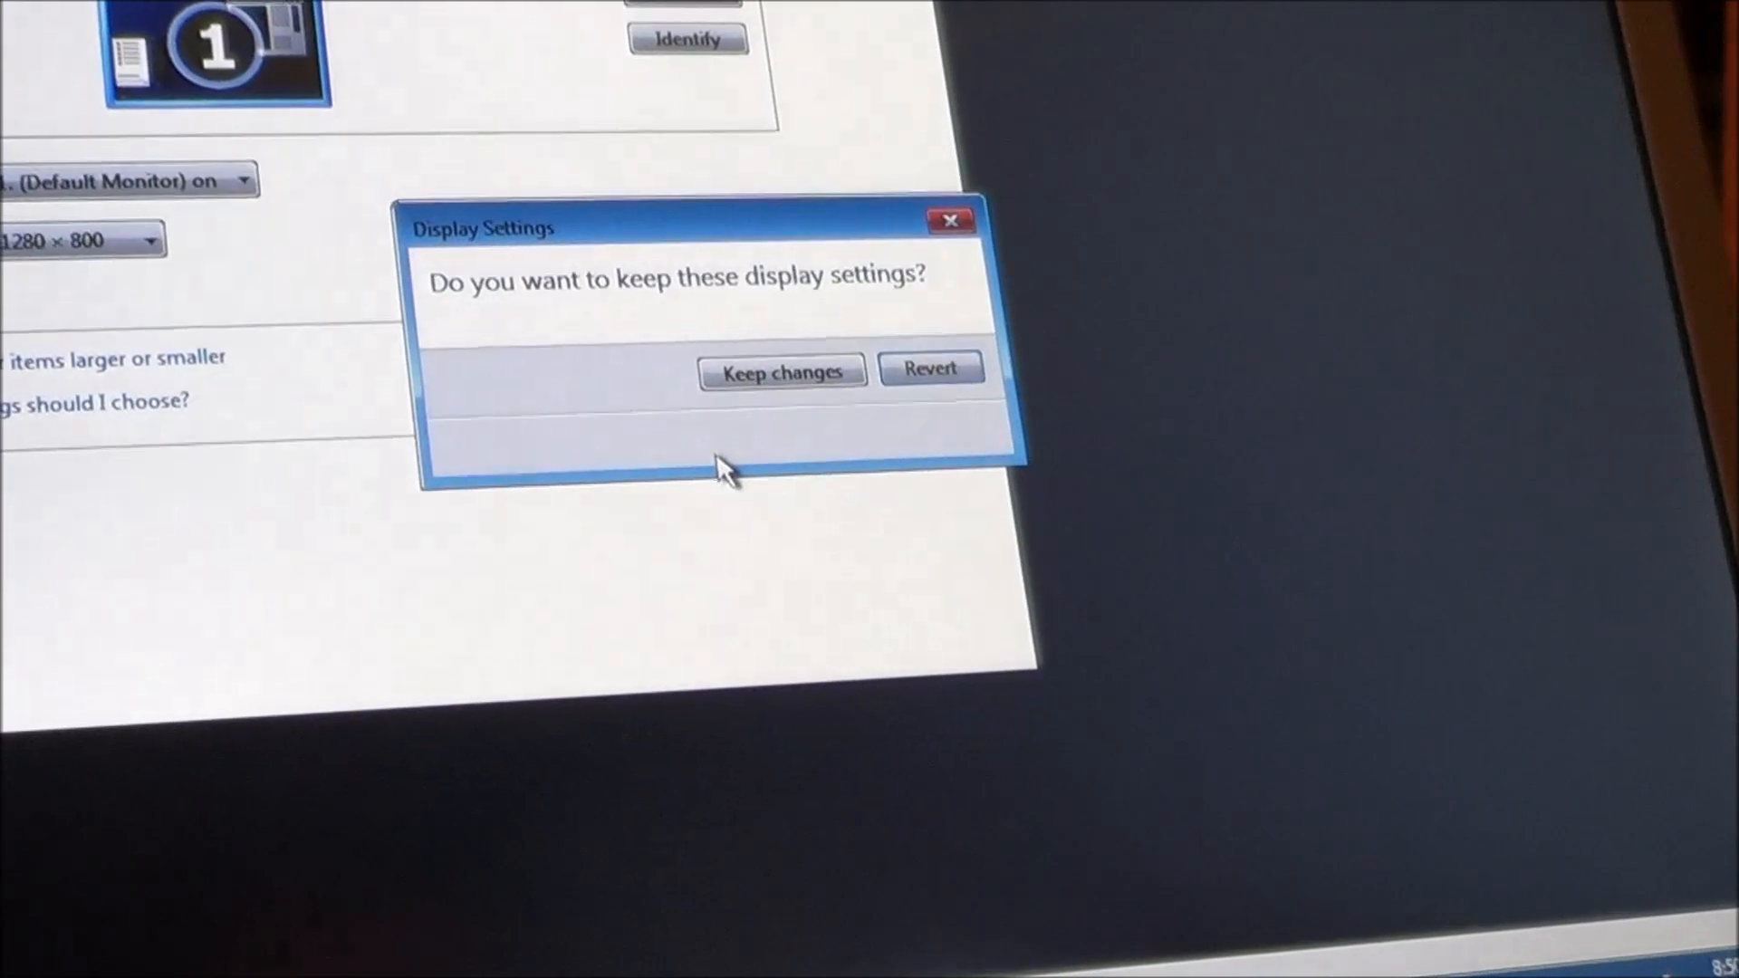
click(780, 370)
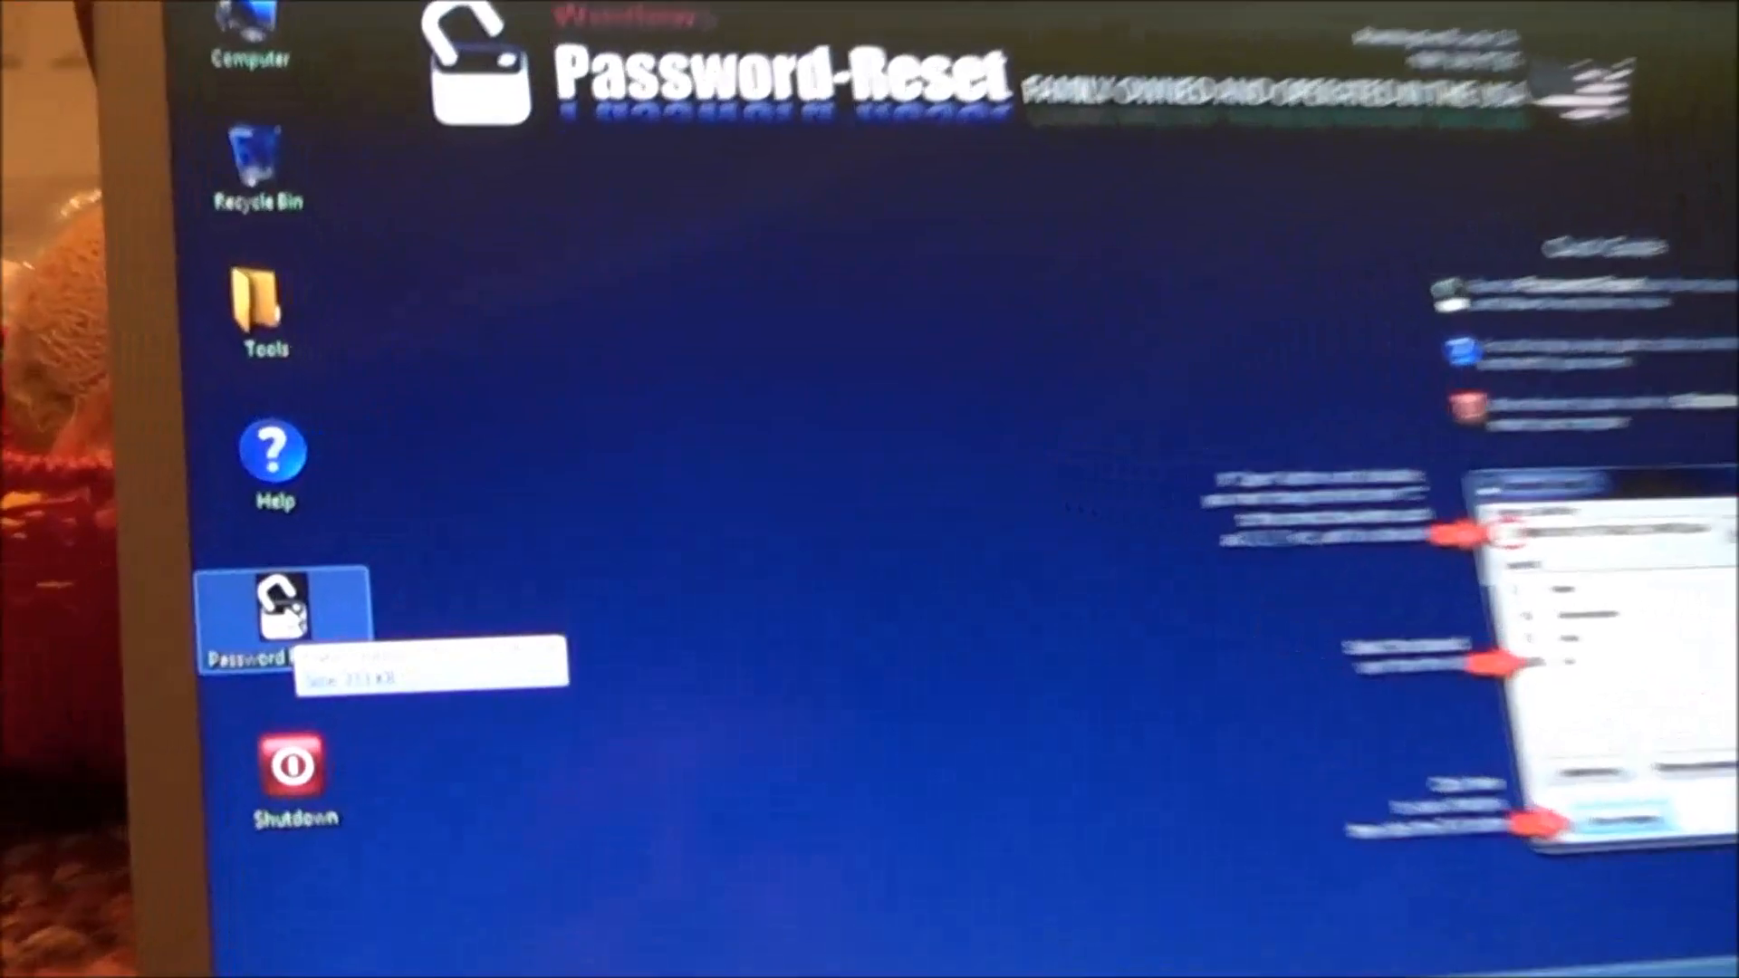
Launch Password Reset.exe from the desktop, loading the SAM user list
double_click(272, 605)
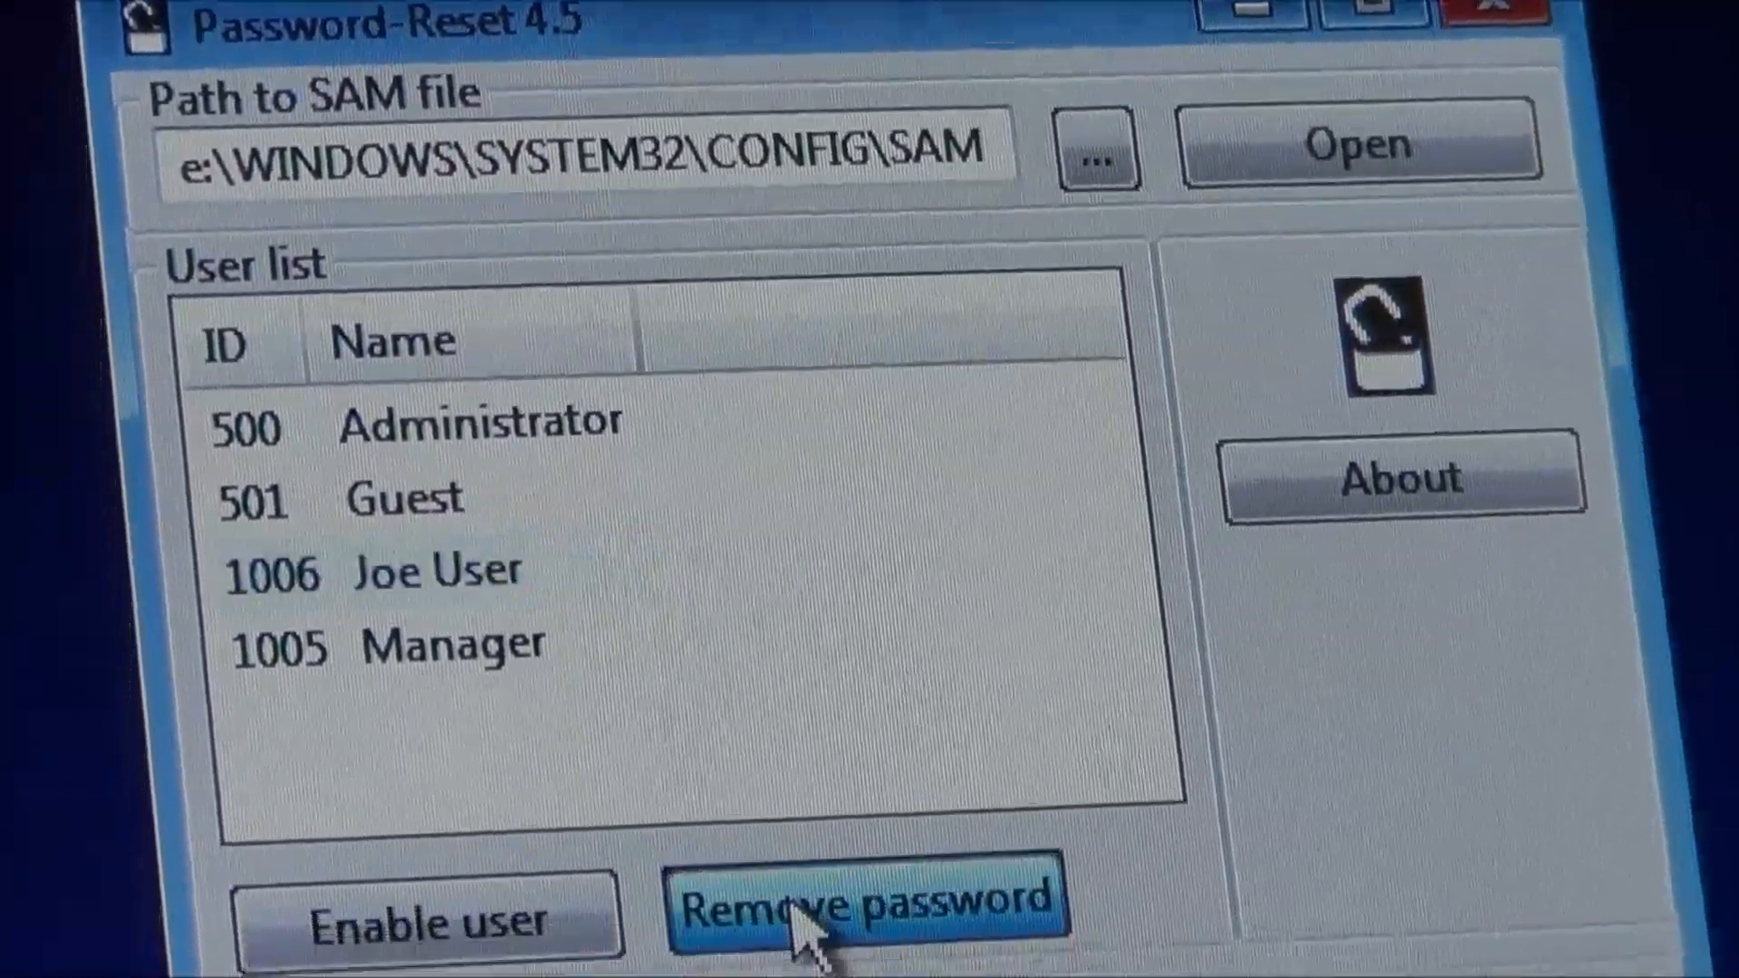
Remove a listed user's password, which brings up the activation-key prompt
click(867, 900)
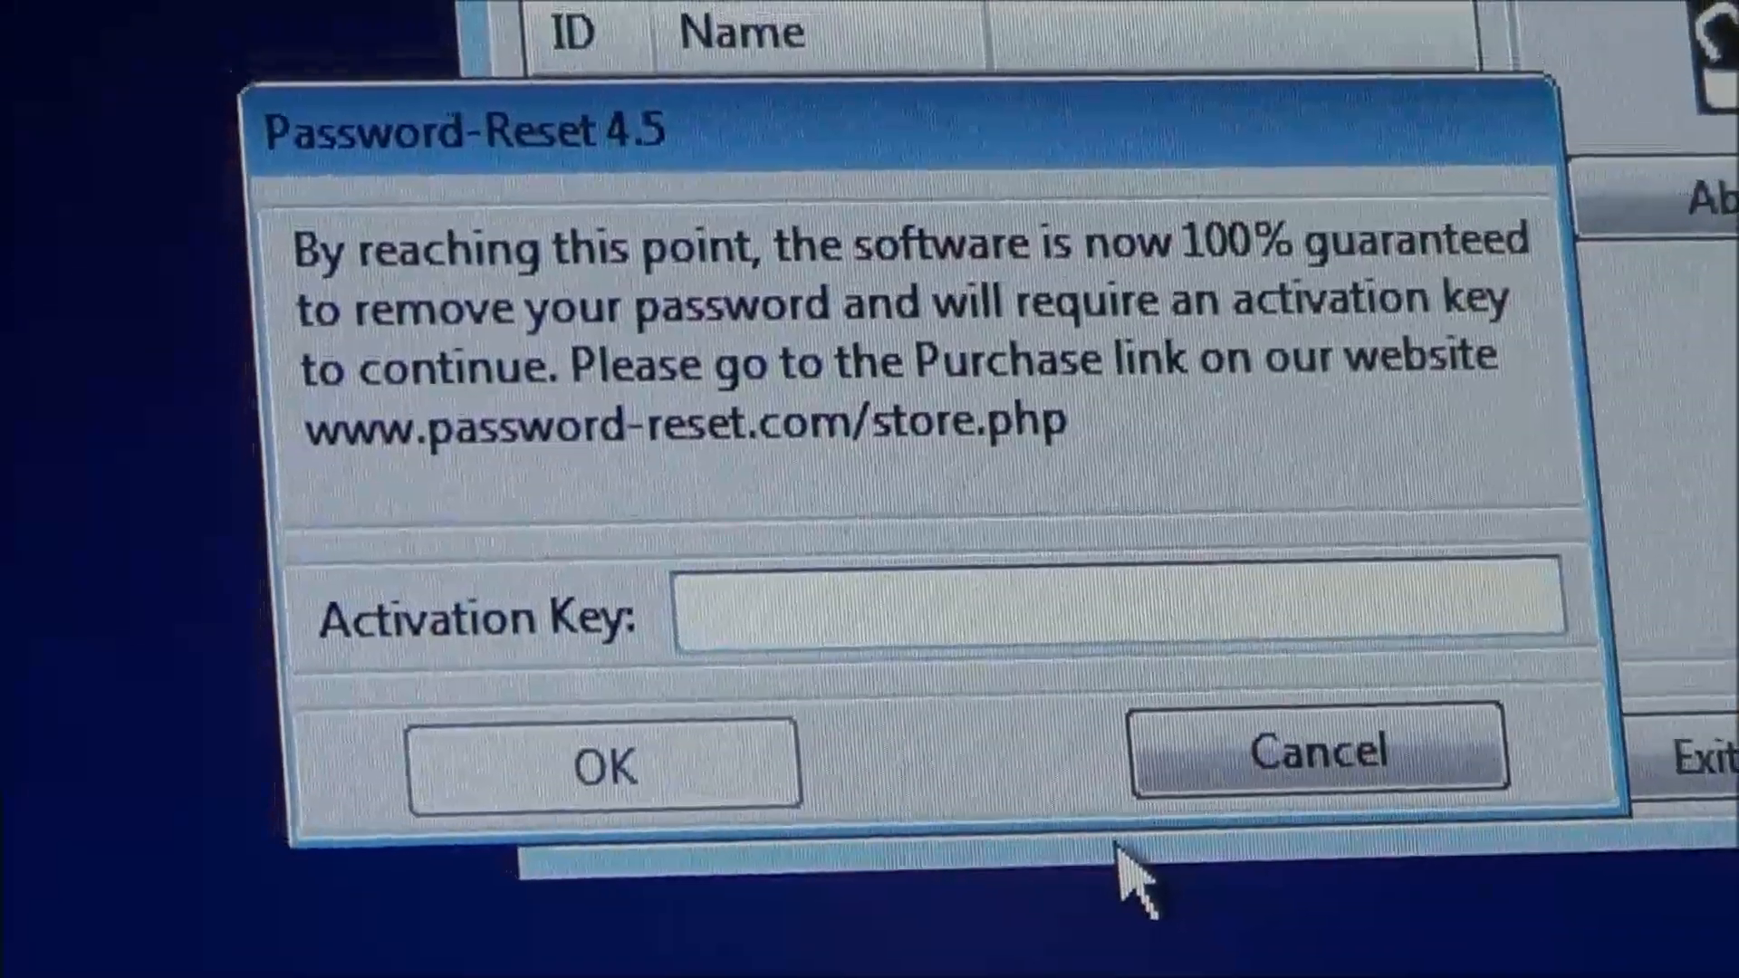